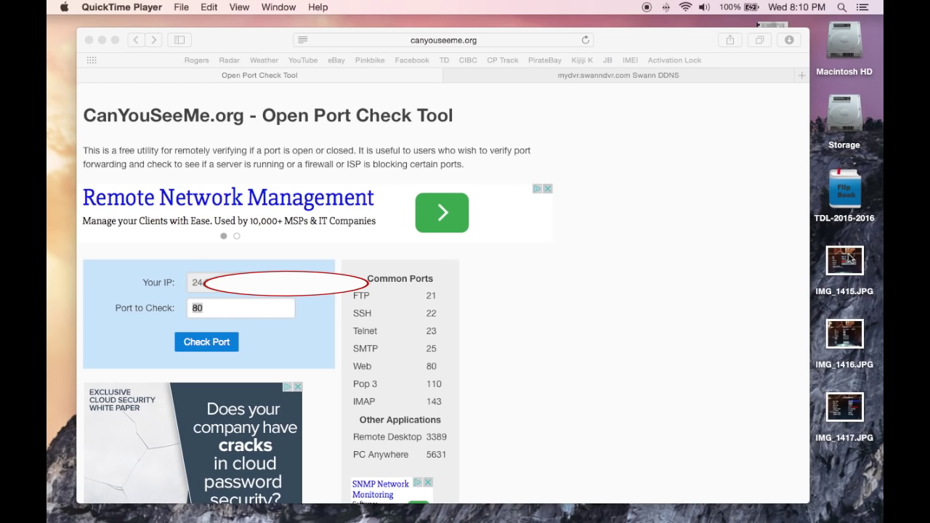
Step: Open IMG_1416.JPG in Preview to view the DVR network setup screen
{"action": "double_click", "coordinate": [844, 333]}
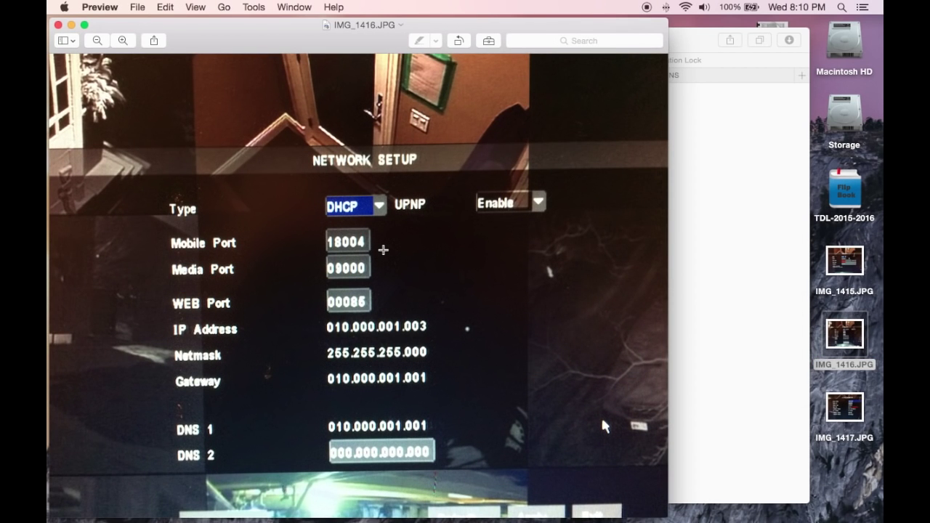
{"action": "mouse_move", "coordinate": [375, 242]}
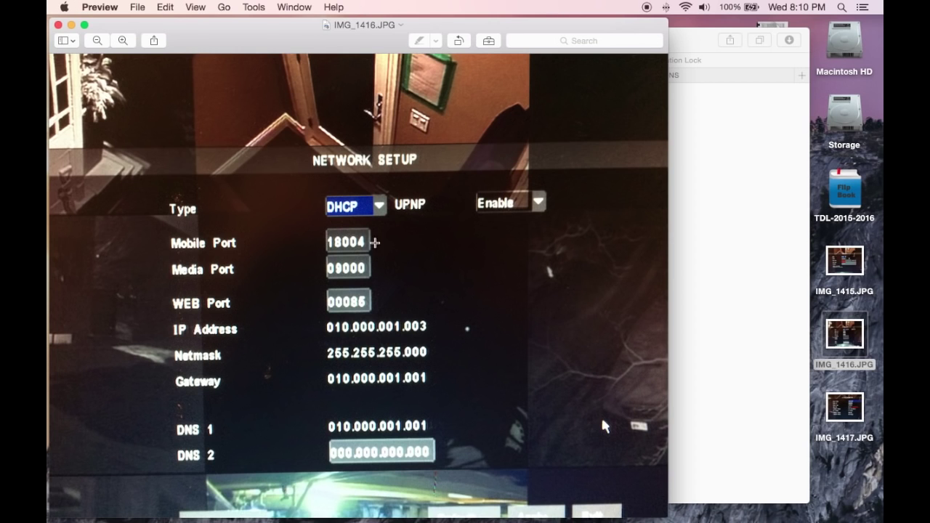
{"action": "mouse_move", "coordinate": [333, 235]}
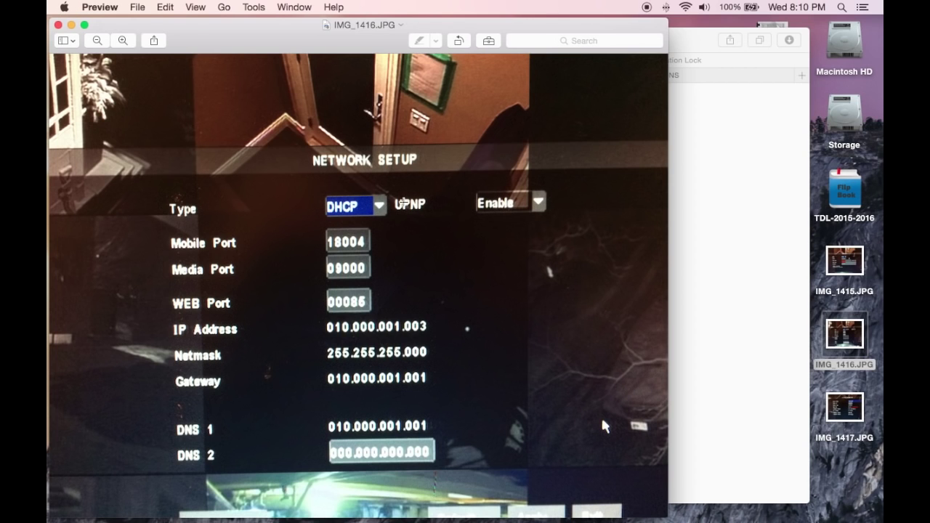
{"action": "mouse_move", "coordinate": [404, 206]}
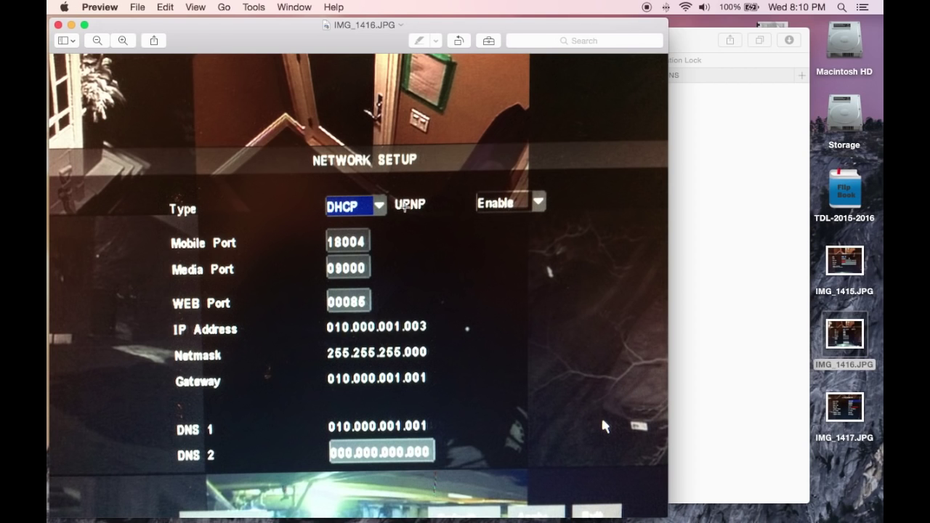
{"action": "mouse_move", "coordinate": [371, 268]}
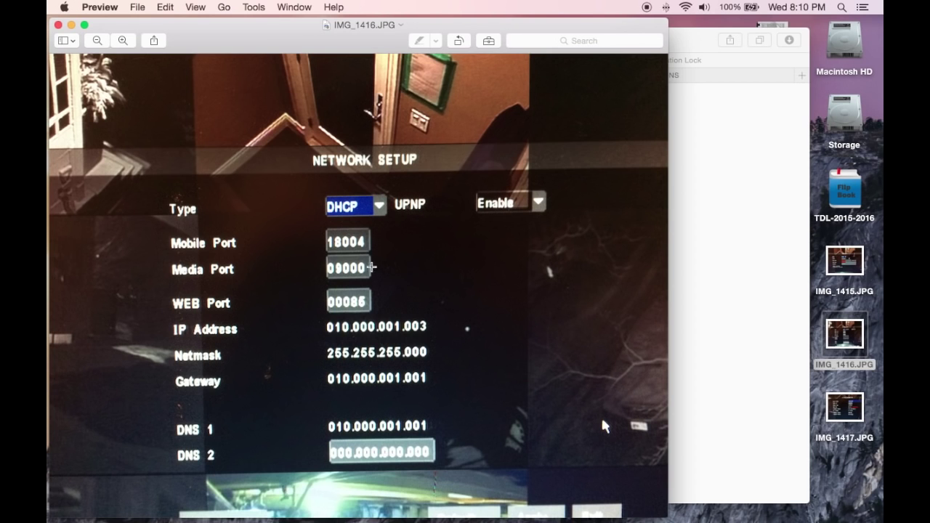
{"action": "mouse_move", "coordinate": [356, 292]}
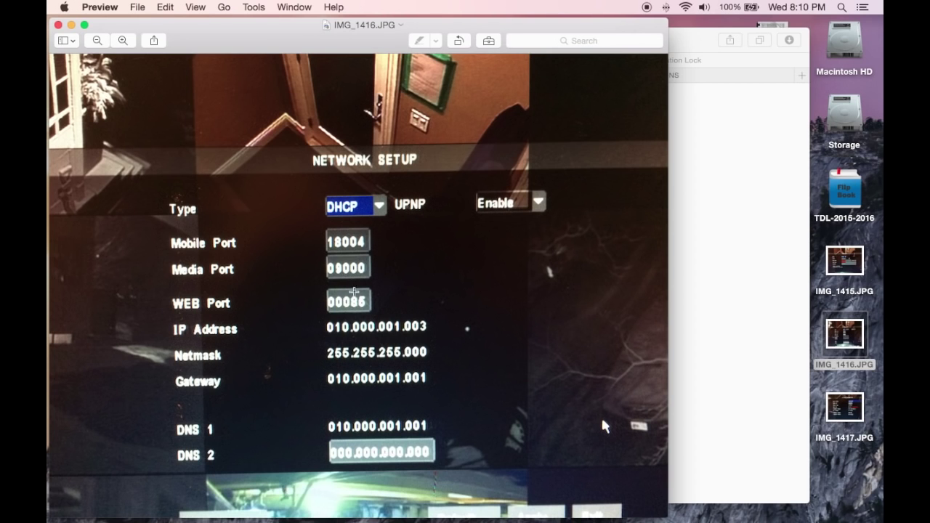
{"action": "mouse_move", "coordinate": [356, 272]}
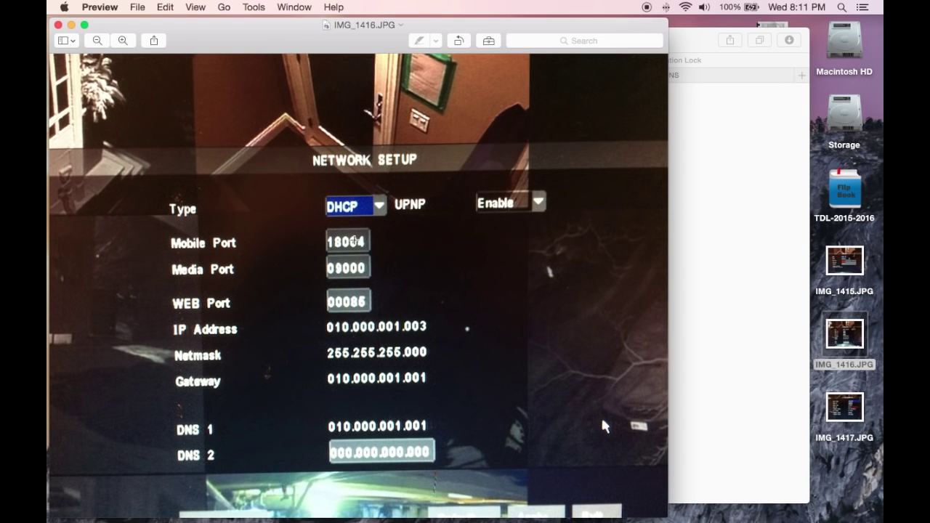
{"action": "mouse_move", "coordinate": [412, 328]}
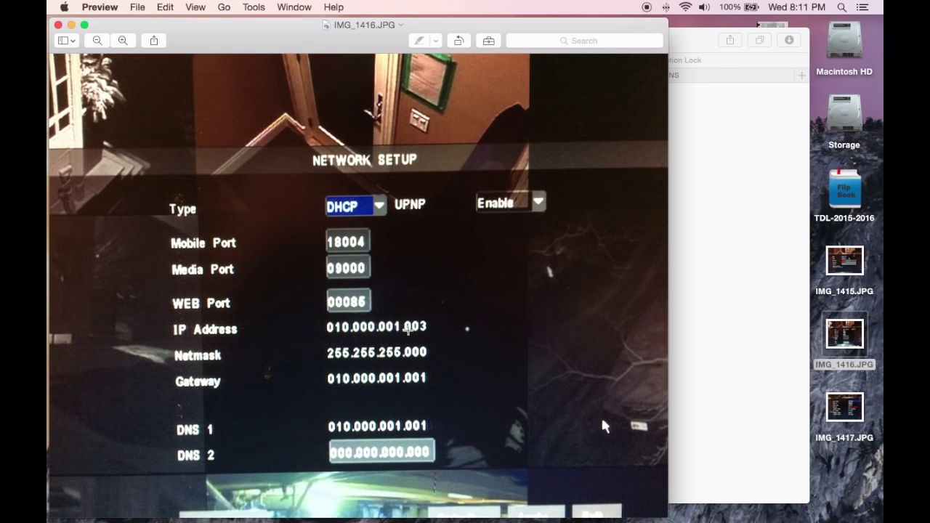
{"action": "mouse_move", "coordinate": [415, 330]}
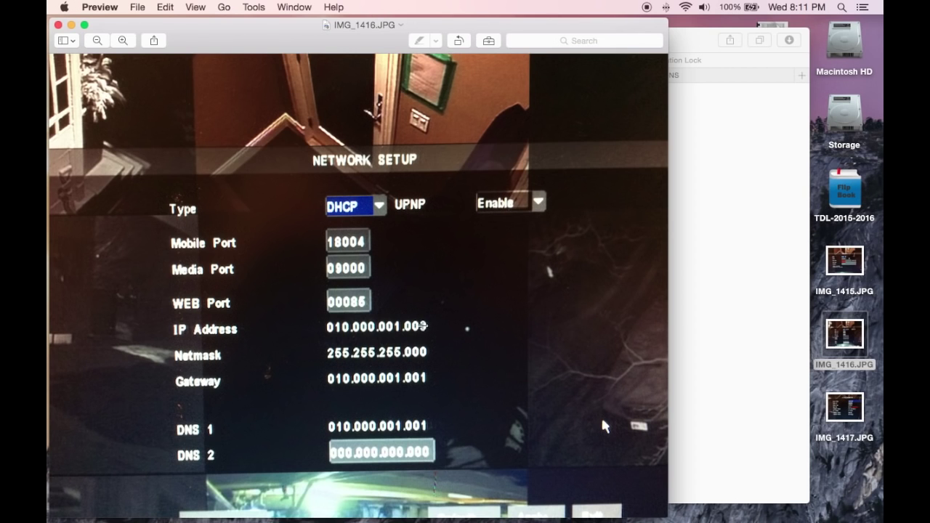
{"action": "mouse_move", "coordinate": [425, 330]}
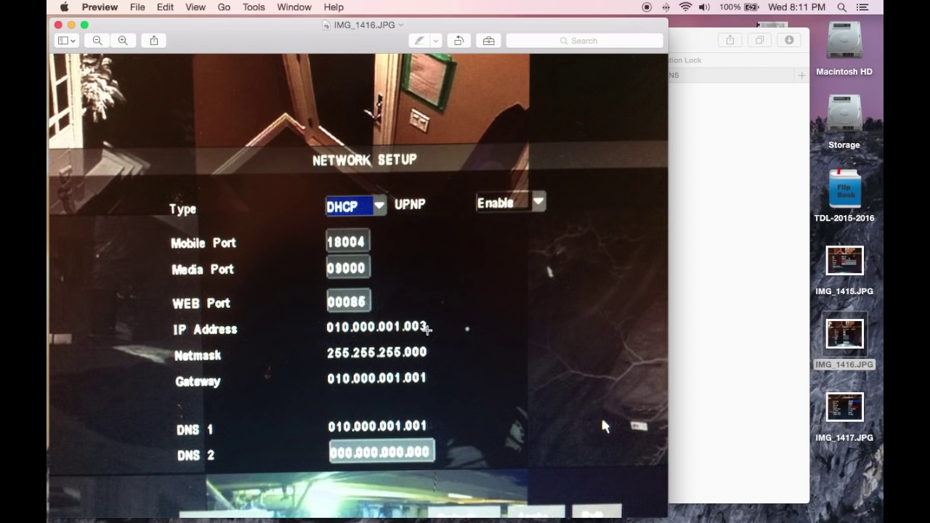
{"action": "mouse_move", "coordinate": [593, 235]}
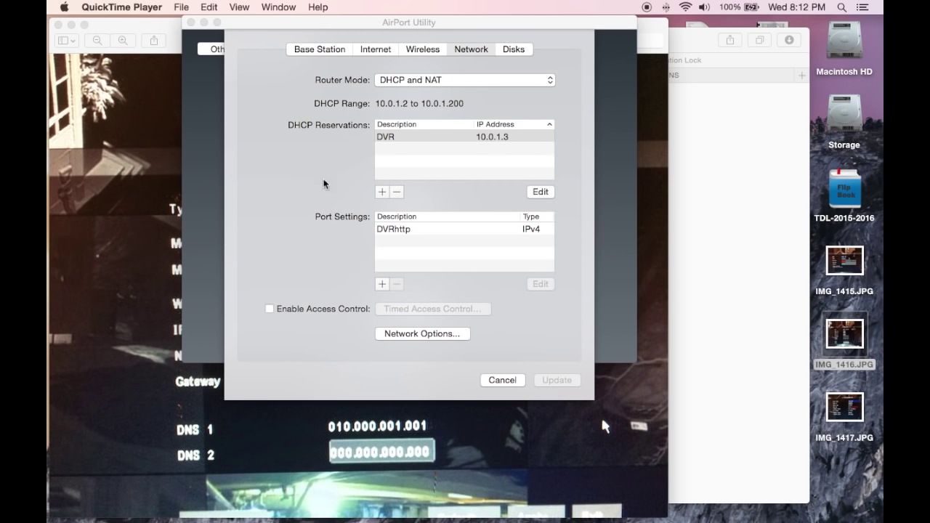
{"action": "mouse_move", "coordinate": [398, 224]}
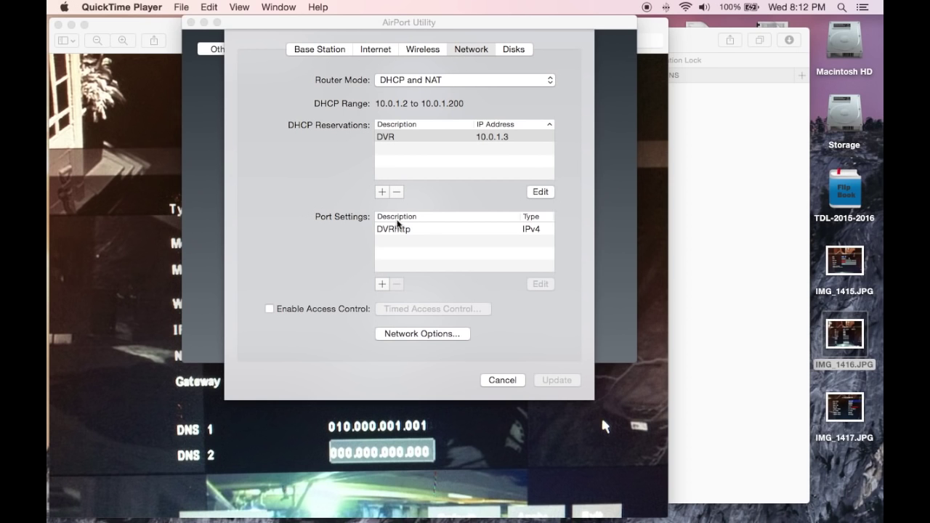
{"action": "mouse_move", "coordinate": [472, 50]}
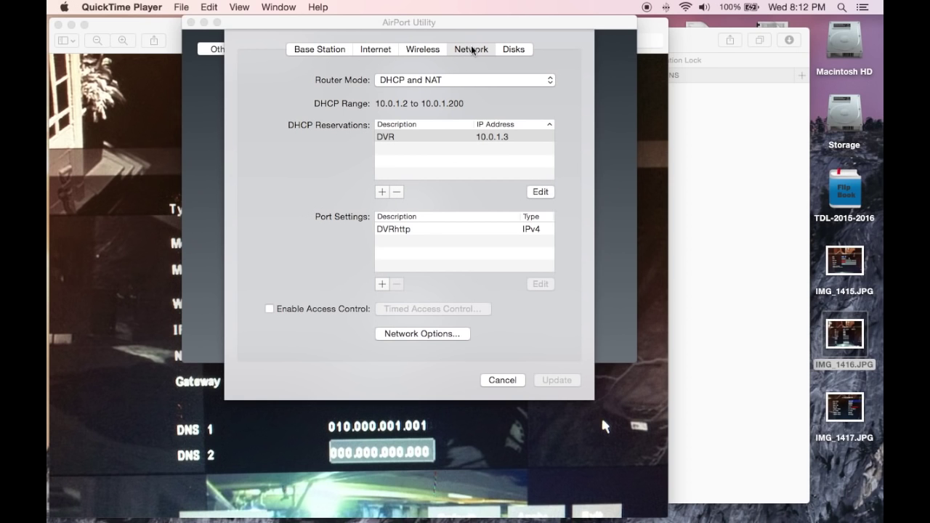
Step: Bring AirPort Utility's network settings forward, showing DHCP Reservations and Port Settings
{"action": "left_click", "coordinate": [451, 137]}
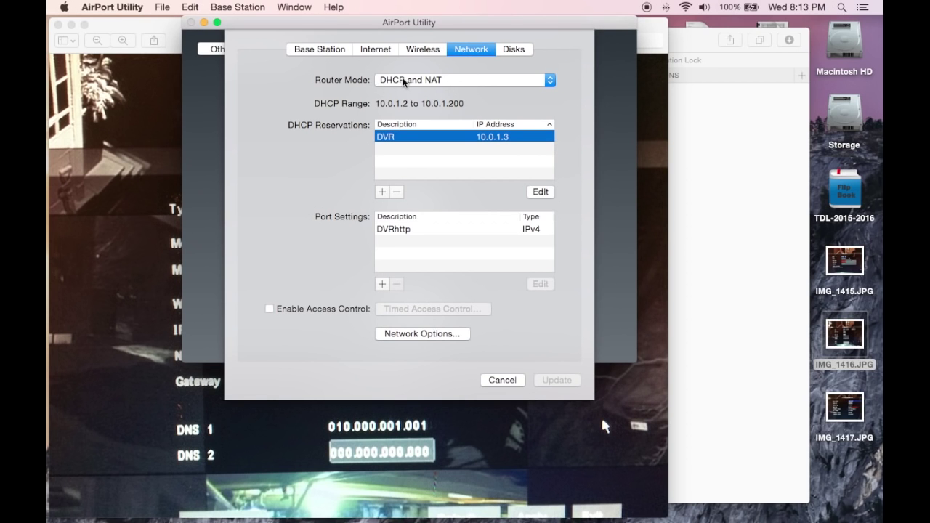
{"action": "mouse_move", "coordinate": [425, 115]}
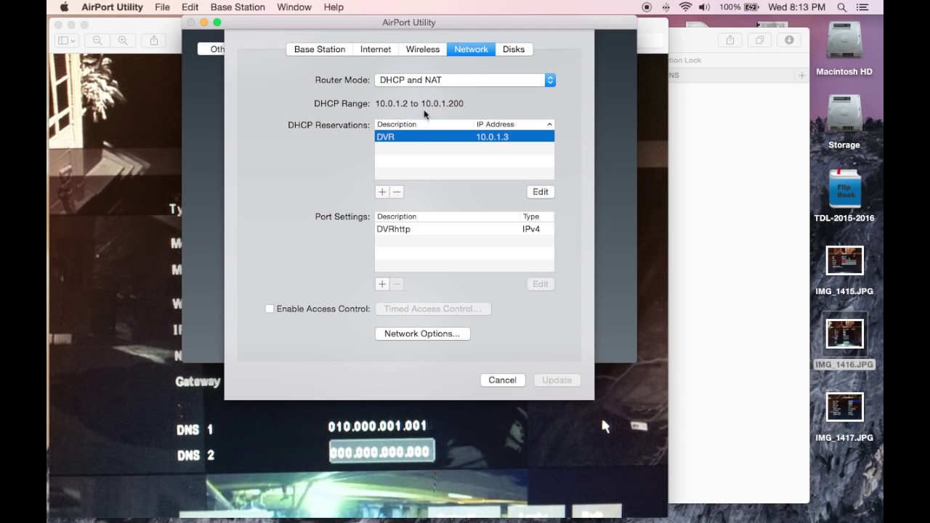
{"action": "mouse_move", "coordinate": [370, 155]}
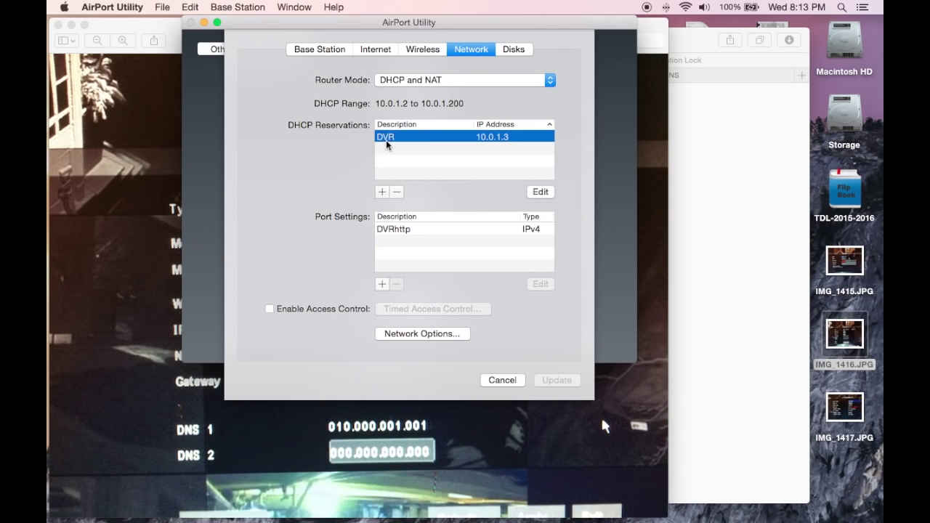
{"action": "mouse_move", "coordinate": [393, 152]}
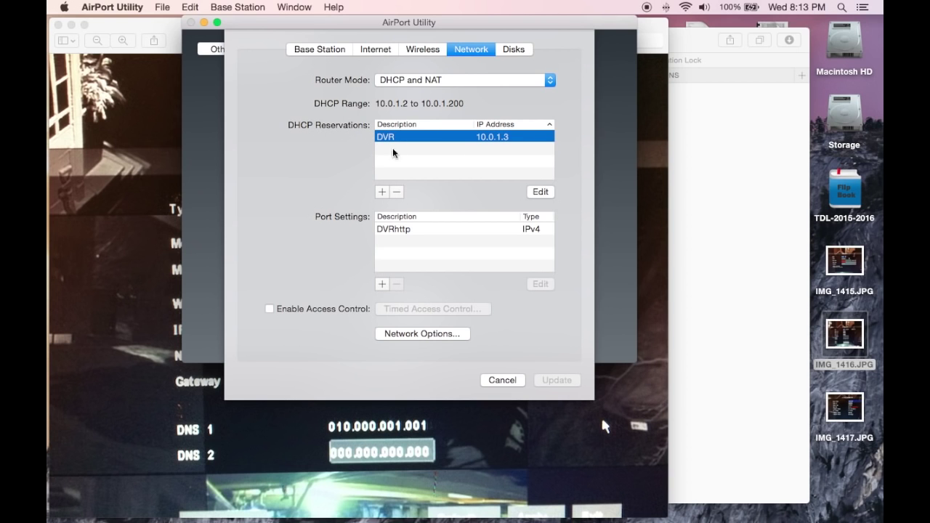
{"action": "mouse_move", "coordinate": [364, 197]}
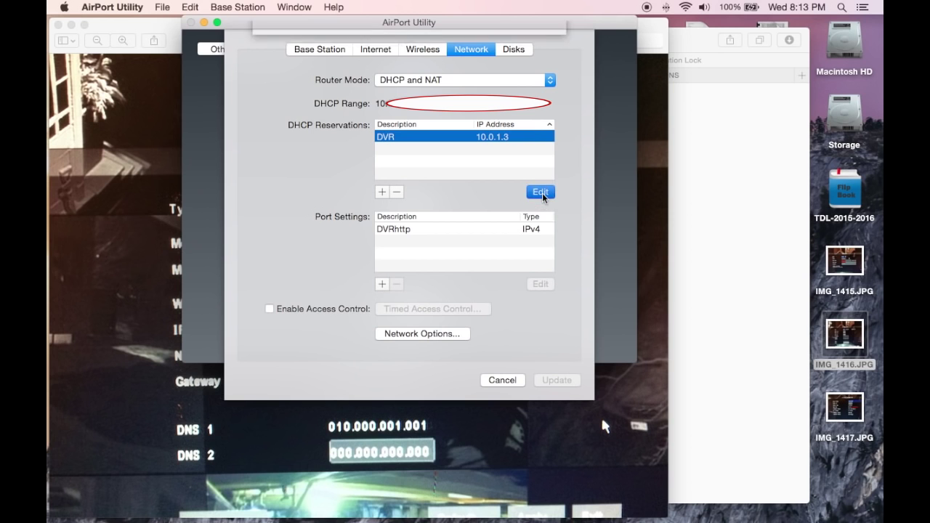
Step: Open the DVR reservation's details, reserved by MAC address at 10.0.1.3
{"action": "left_click", "coordinate": [540, 192]}
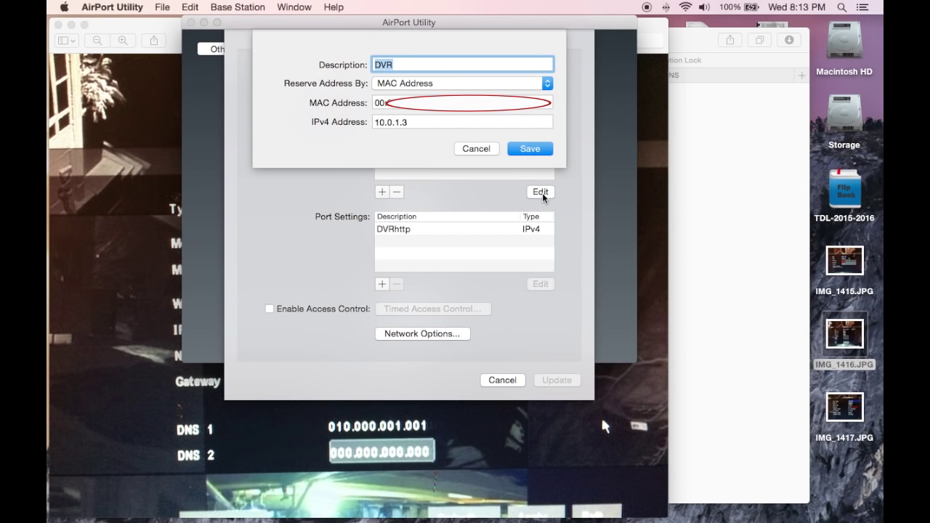
{"action": "mouse_move", "coordinate": [397, 86]}
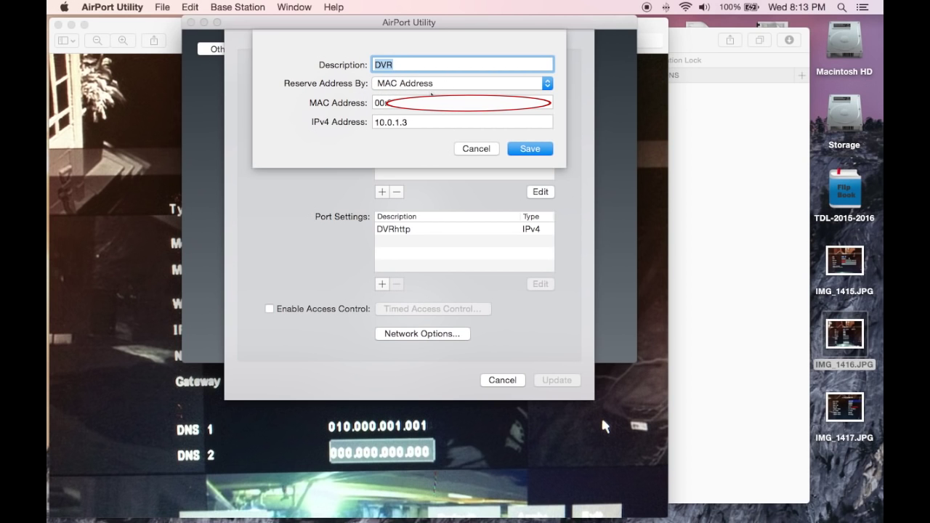
{"action": "left_click", "coordinate": [462, 101]}
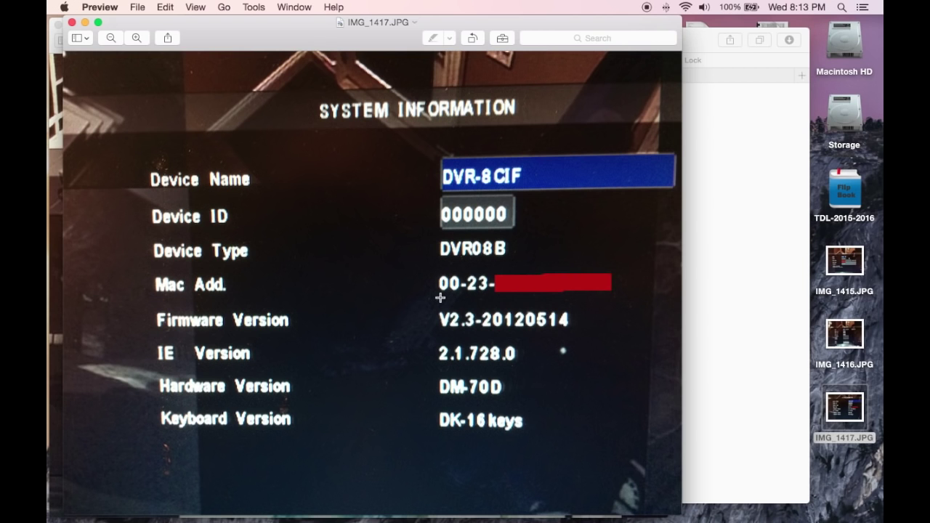
{"action": "mouse_move", "coordinate": [470, 290]}
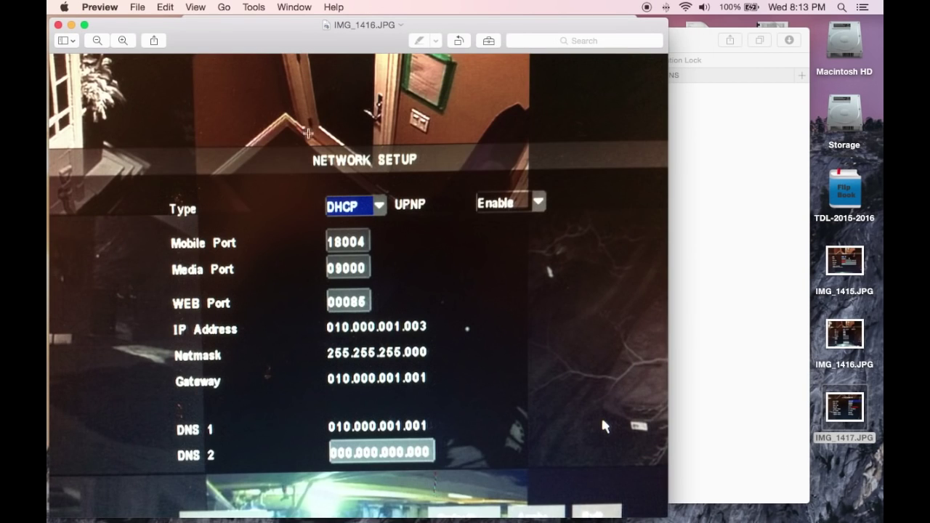
{"action": "mouse_move", "coordinate": [697, 494]}
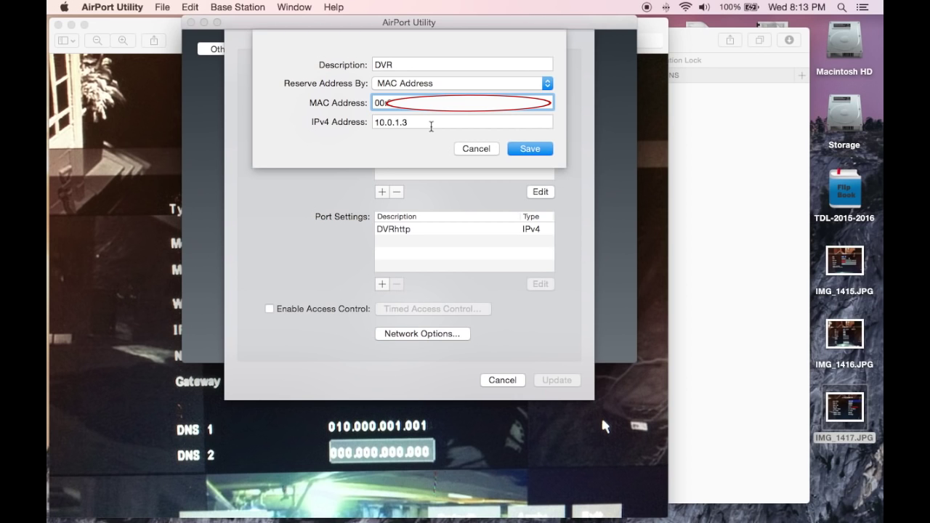
Step: Review the DVR reservation's IPv4 address 10.0.1.3 after its MAC address
{"action": "left_click", "coordinate": [463, 122]}
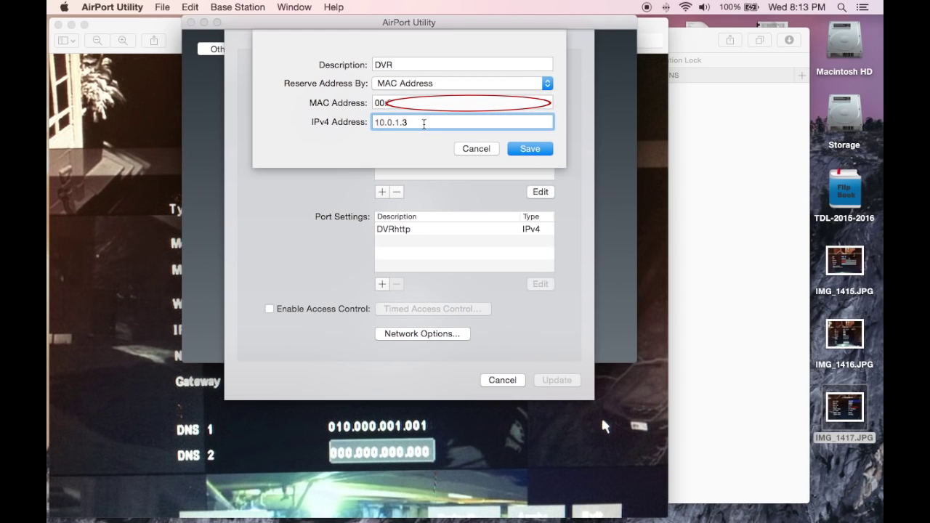
{"action": "left_click", "coordinate": [530, 148]}
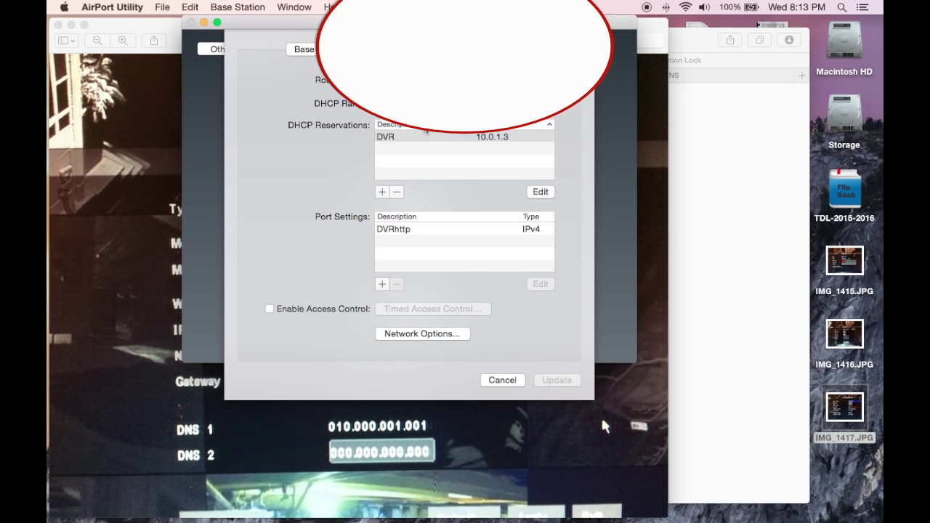
{"action": "left_click", "coordinate": [464, 136]}
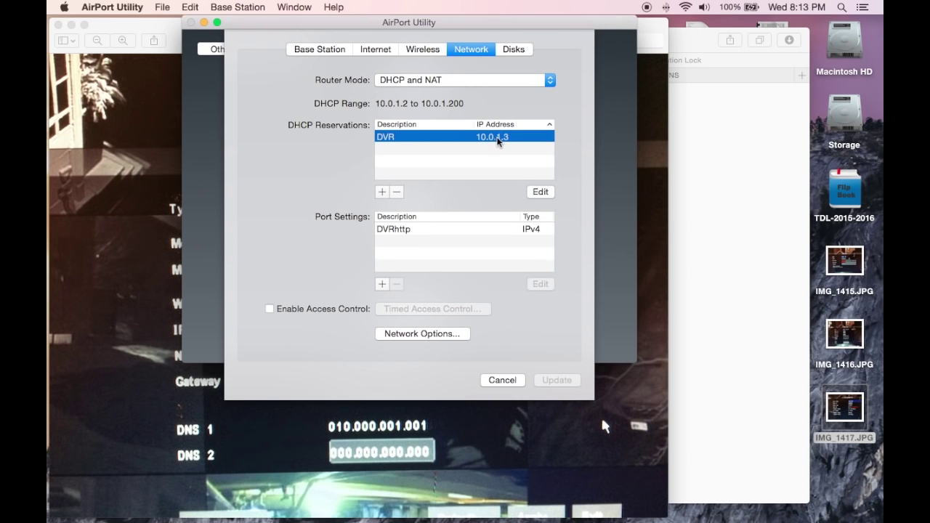
{"action": "mouse_move", "coordinate": [508, 143]}
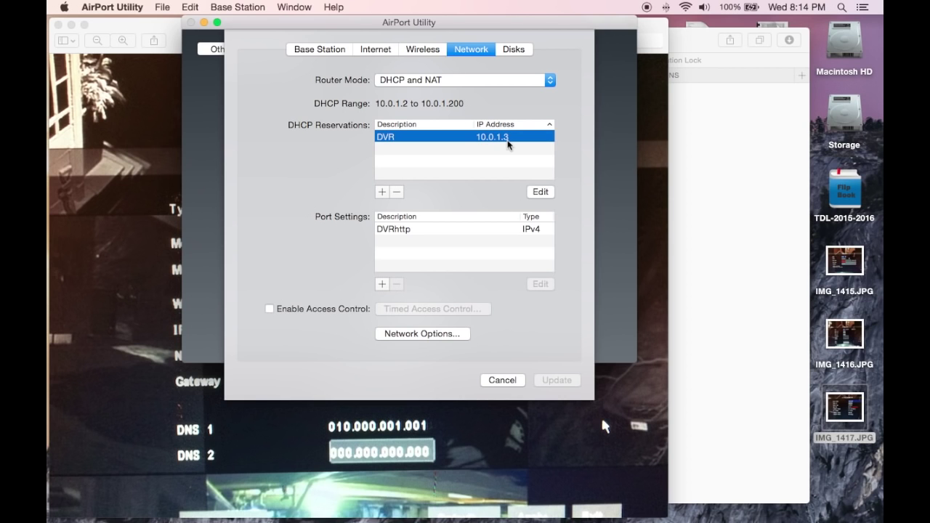
{"action": "mouse_move", "coordinate": [512, 146]}
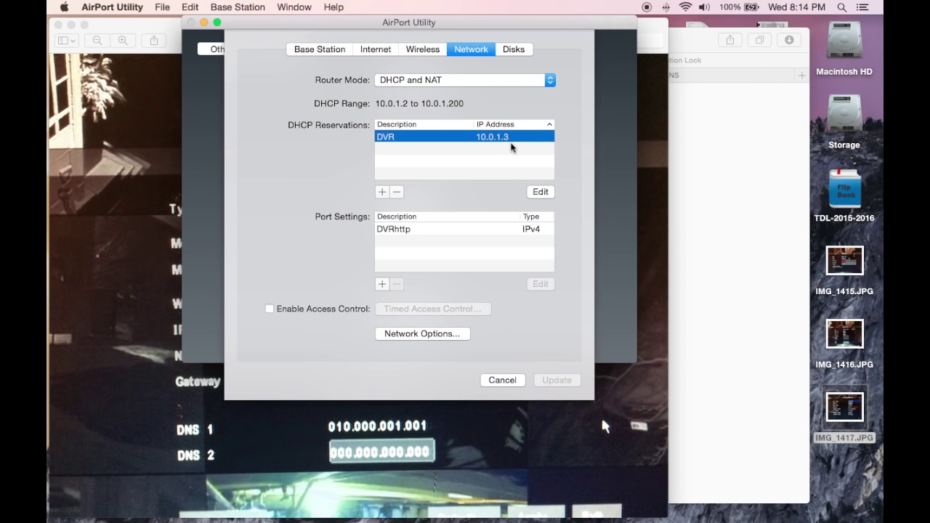
{"action": "mouse_move", "coordinate": [508, 233]}
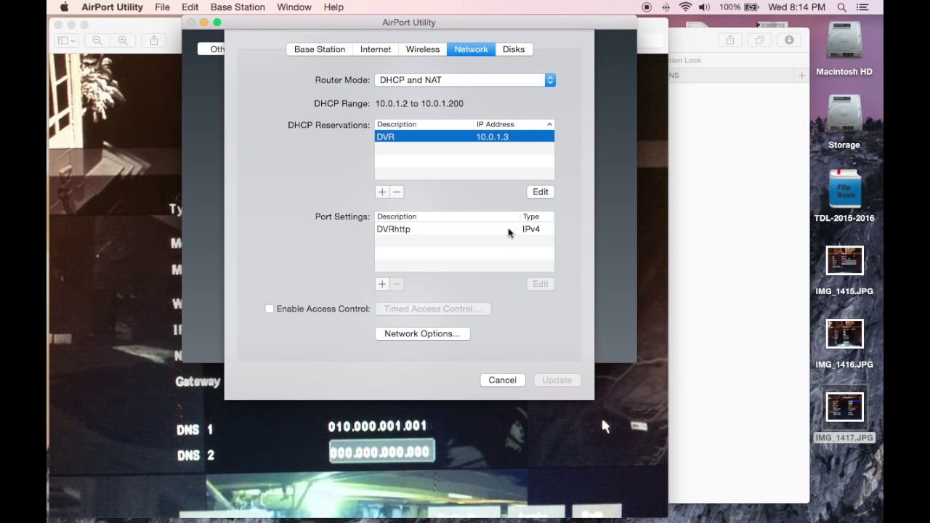
{"action": "left_click", "coordinate": [436, 229]}
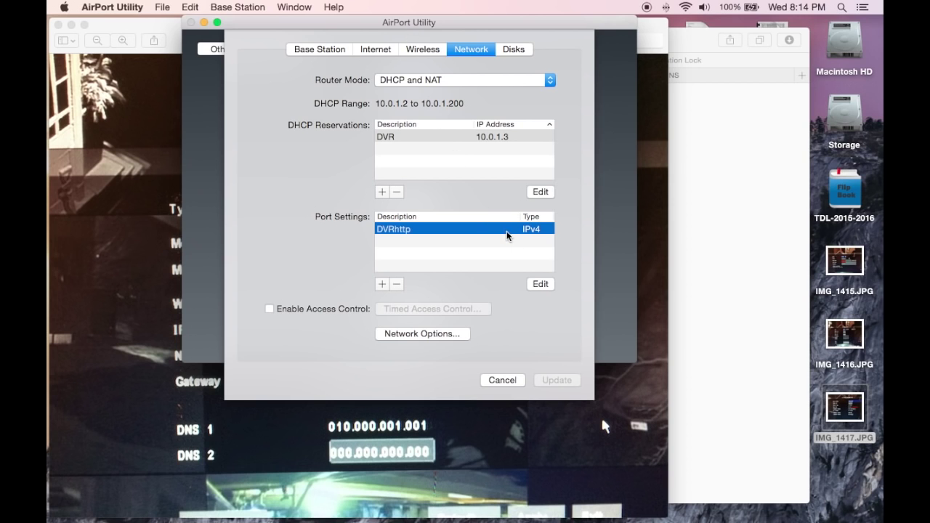
{"action": "mouse_move", "coordinate": [549, 285]}
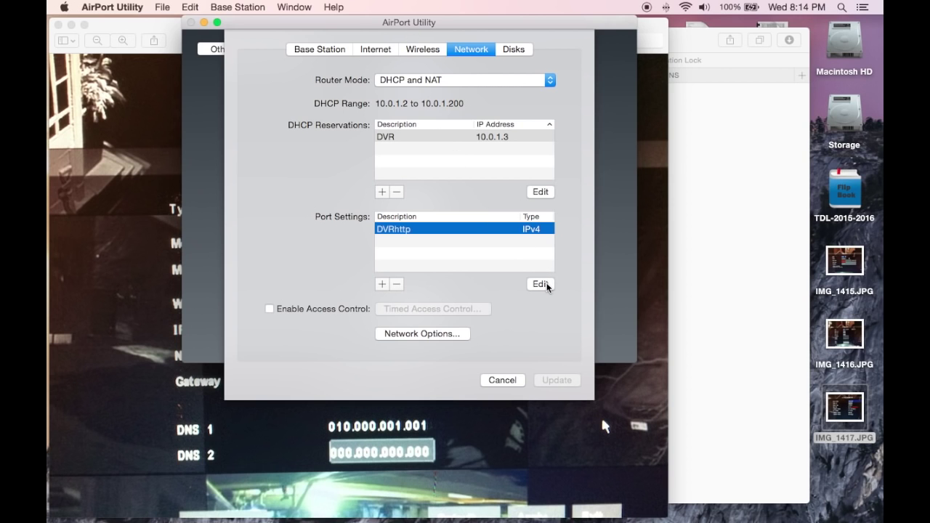
{"action": "mouse_move", "coordinate": [542, 285]}
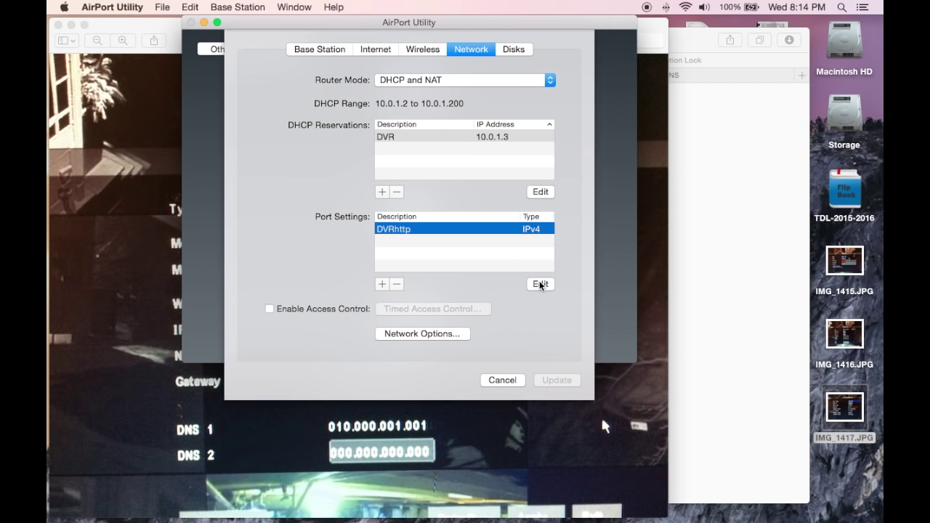
{"action": "left_click", "coordinate": [540, 284]}
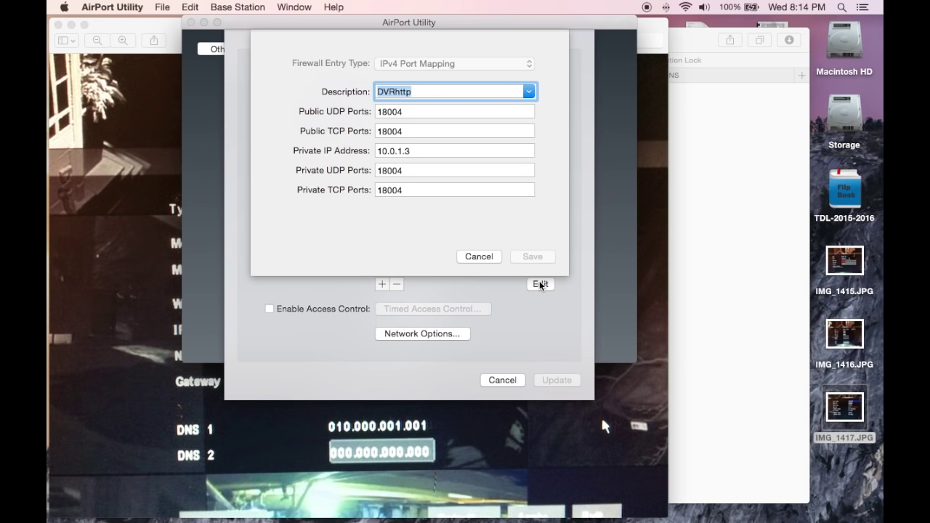
{"action": "mouse_move", "coordinate": [469, 124]}
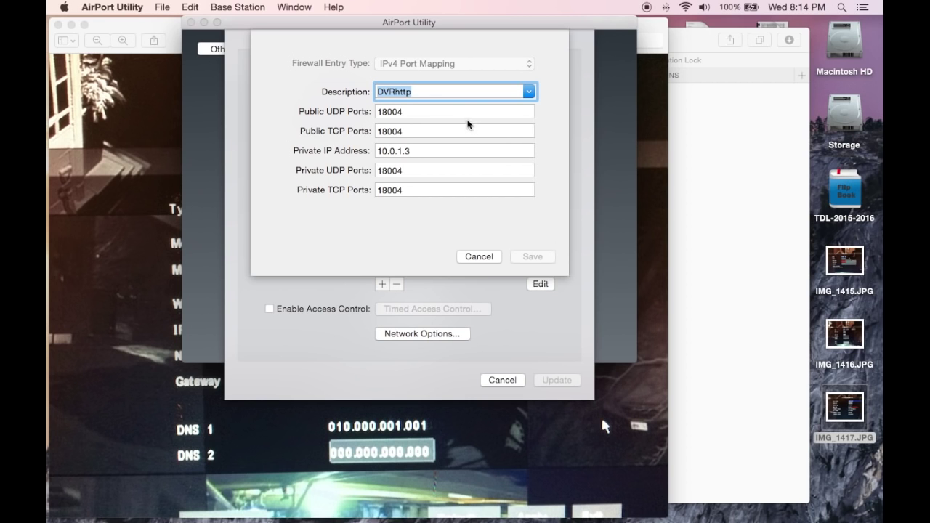
{"action": "mouse_move", "coordinate": [424, 121]}
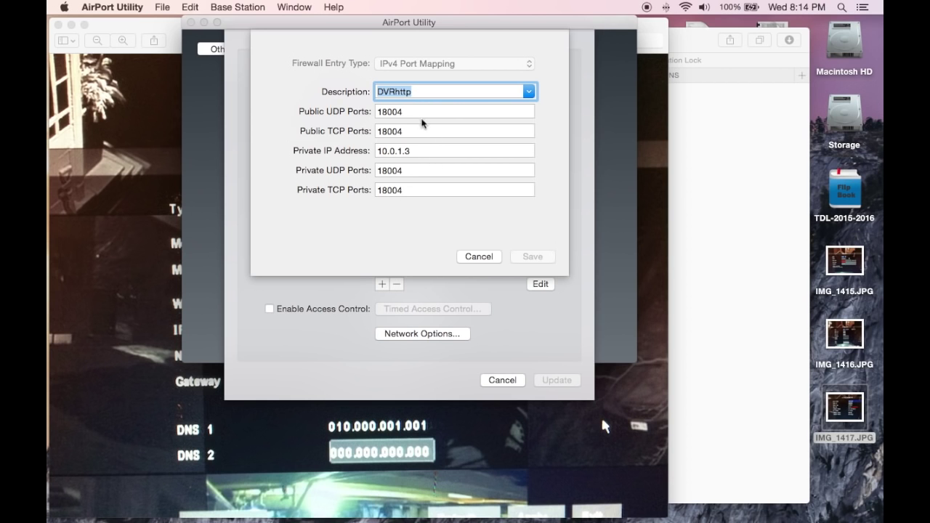
{"action": "mouse_move", "coordinate": [319, 139]}
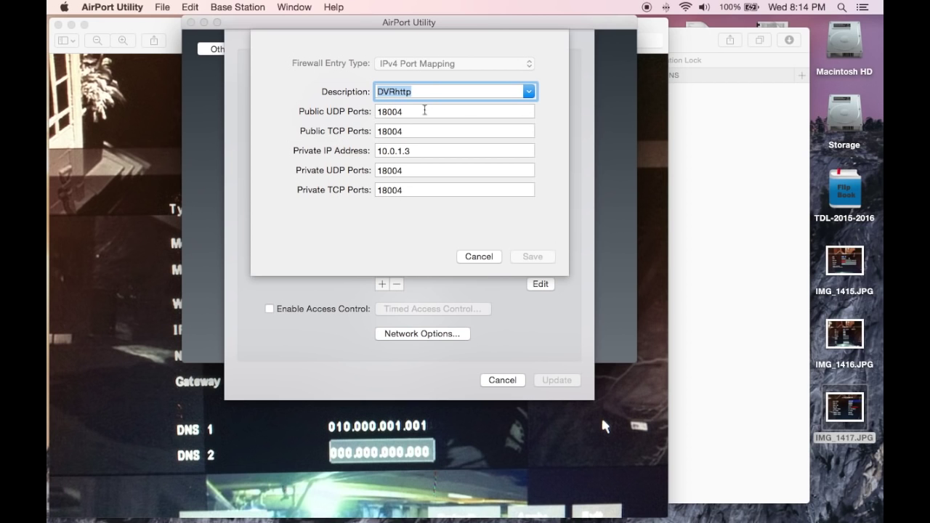
{"action": "mouse_move", "coordinate": [487, 151]}
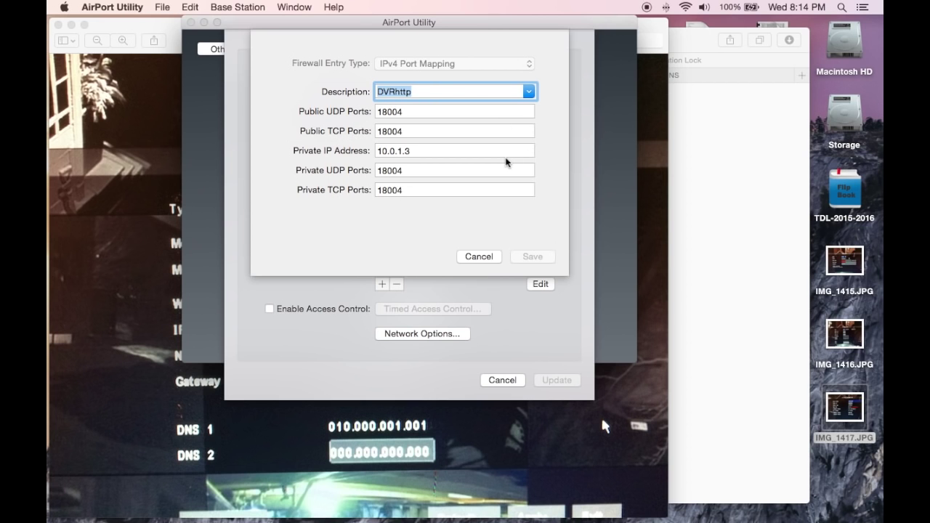
{"action": "mouse_move", "coordinate": [351, 158]}
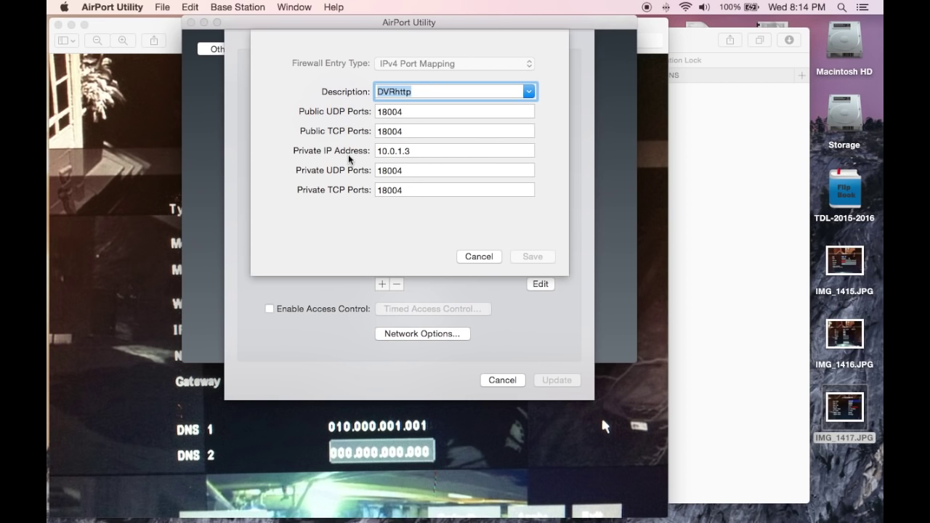
{"action": "mouse_move", "coordinate": [331, 116]}
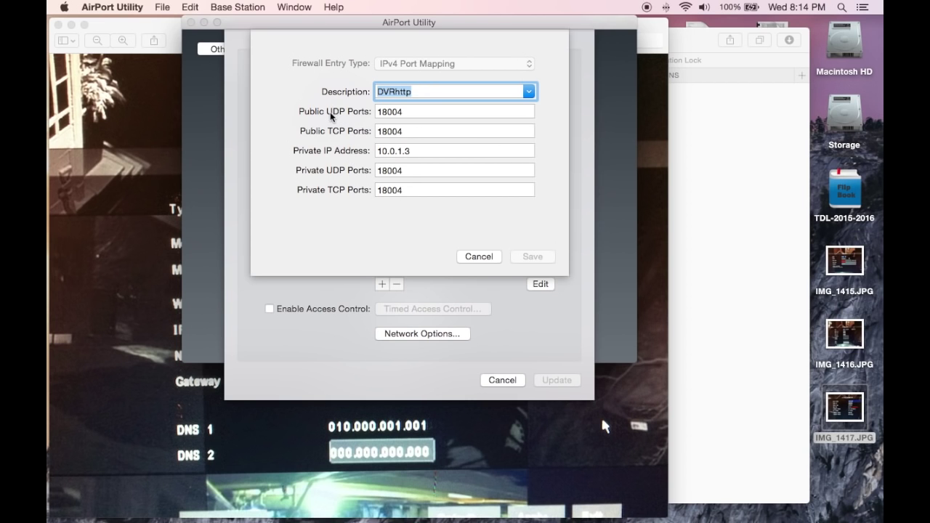
{"action": "mouse_move", "coordinate": [471, 145]}
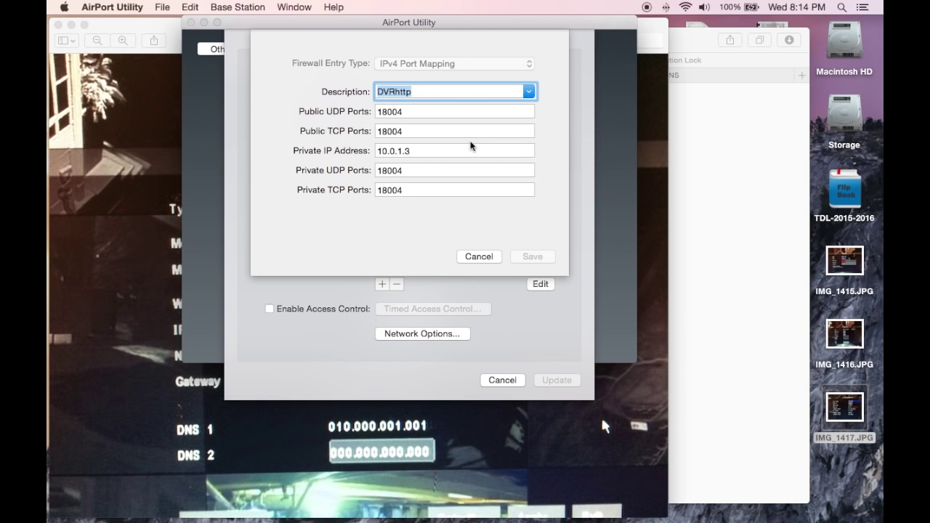
{"action": "left_click", "coordinate": [455, 150]}
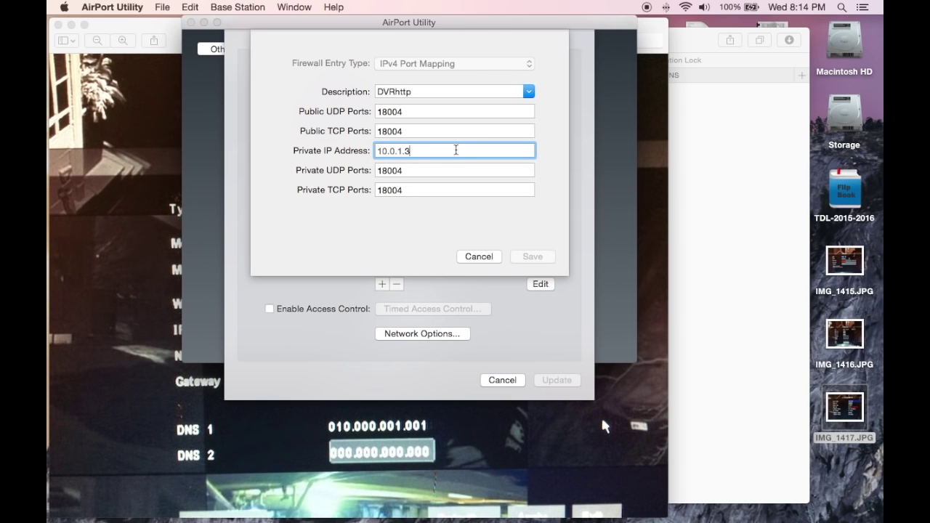
{"action": "mouse_move", "coordinate": [494, 245]}
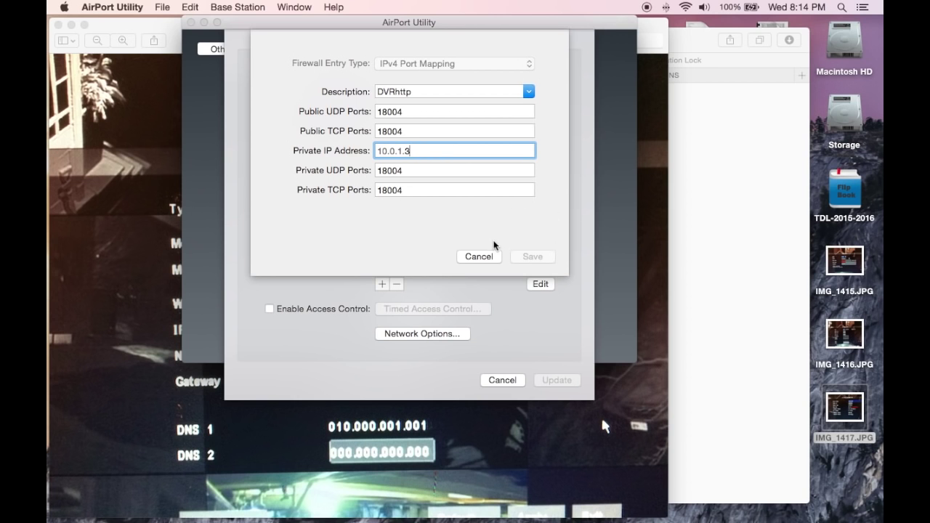
{"action": "left_click", "coordinate": [532, 256]}
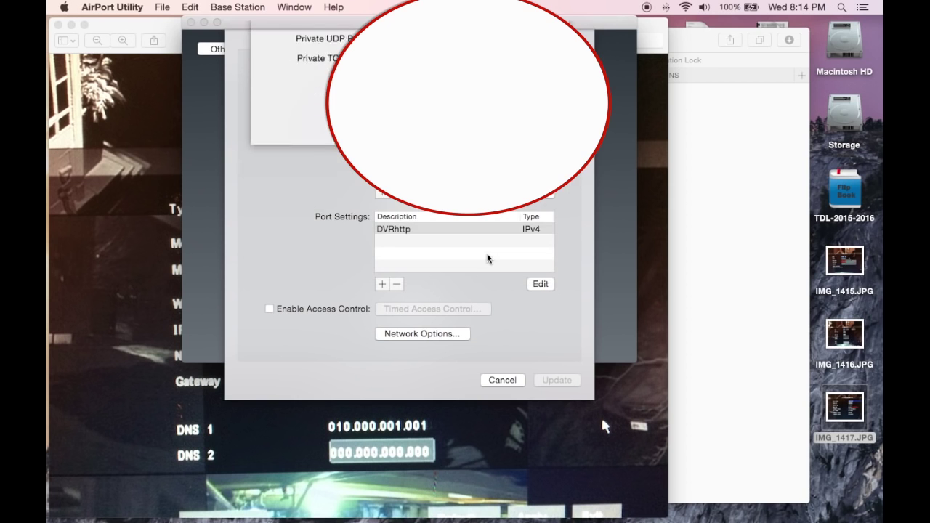
Step: Bring the IMG_1416.JPG photo showing mobile port 18004 and address 010.000.001.003 forward
{"action": "left_click", "coordinate": [465, 229]}
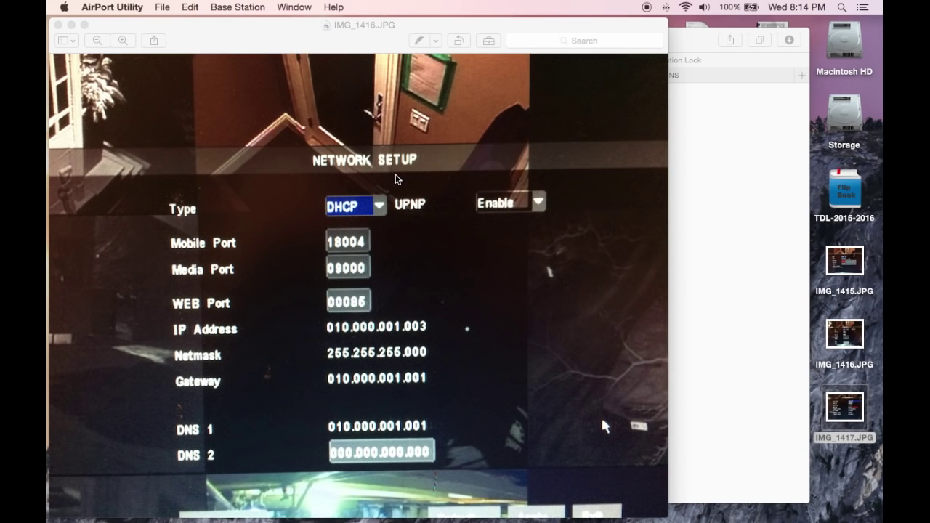
{"action": "left_click", "coordinate": [845, 262]}
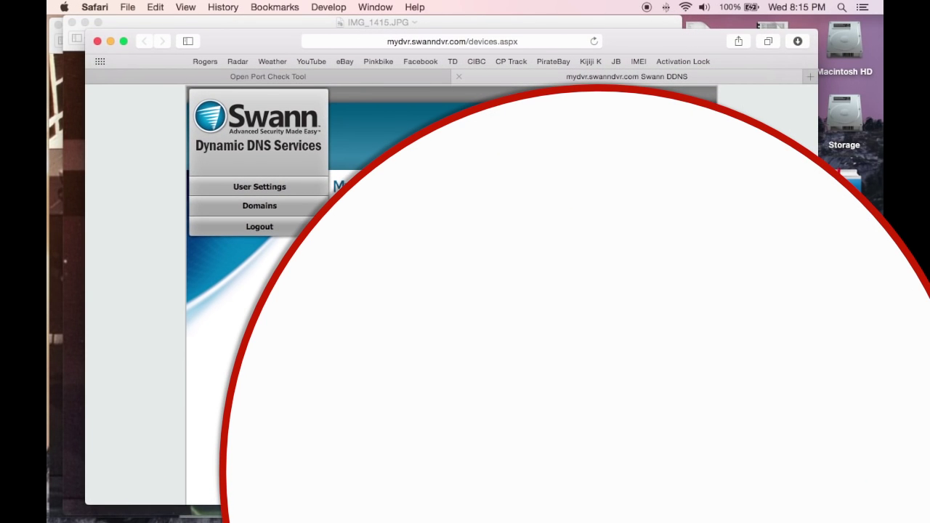
{"action": "mouse_move", "coordinate": [282, 38]}
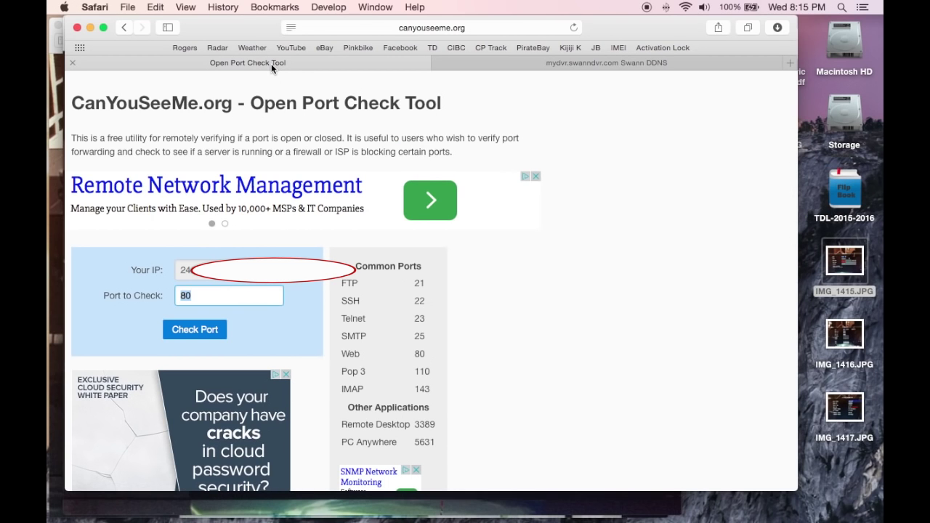
Step: Check port 18004 on CanYouSeeMe.org and get a success result
{"action": "type", "text": "18004"}
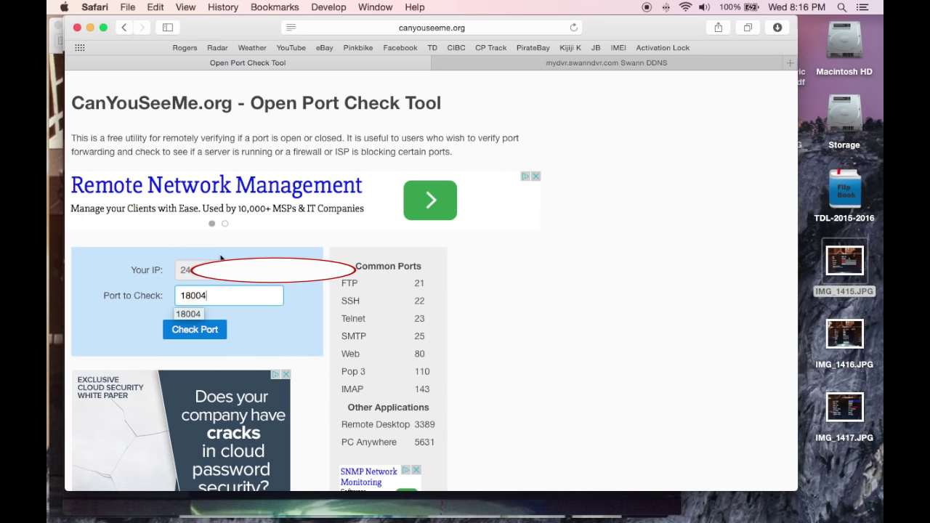
{"action": "left_click", "coordinate": [194, 330]}
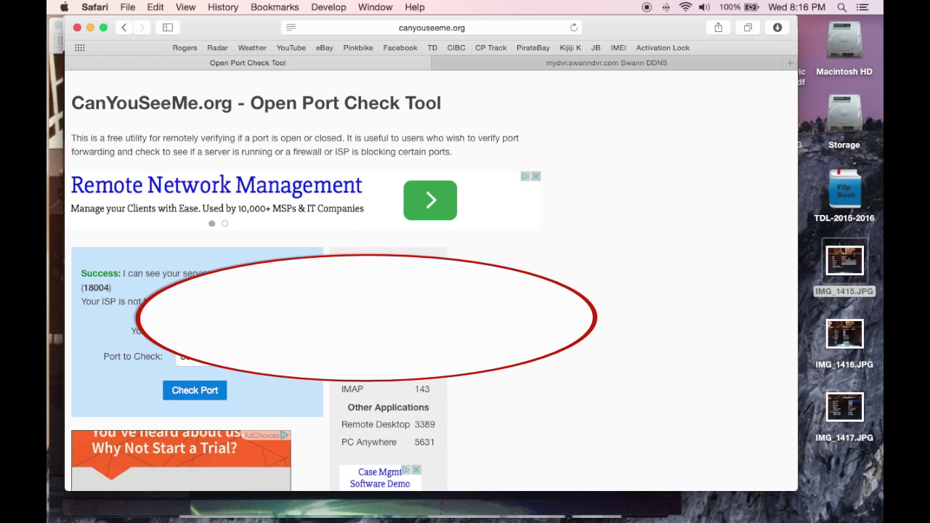
{"action": "mouse_move", "coordinate": [284, 253]}
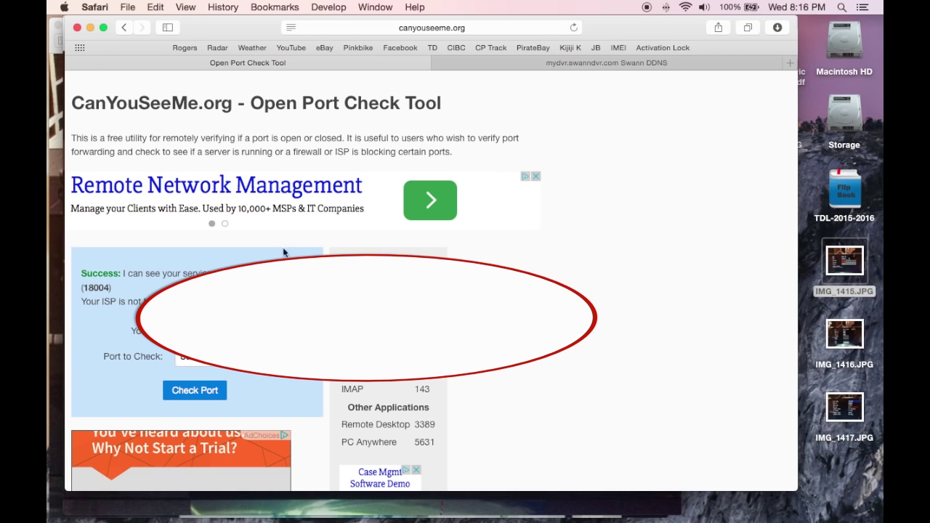